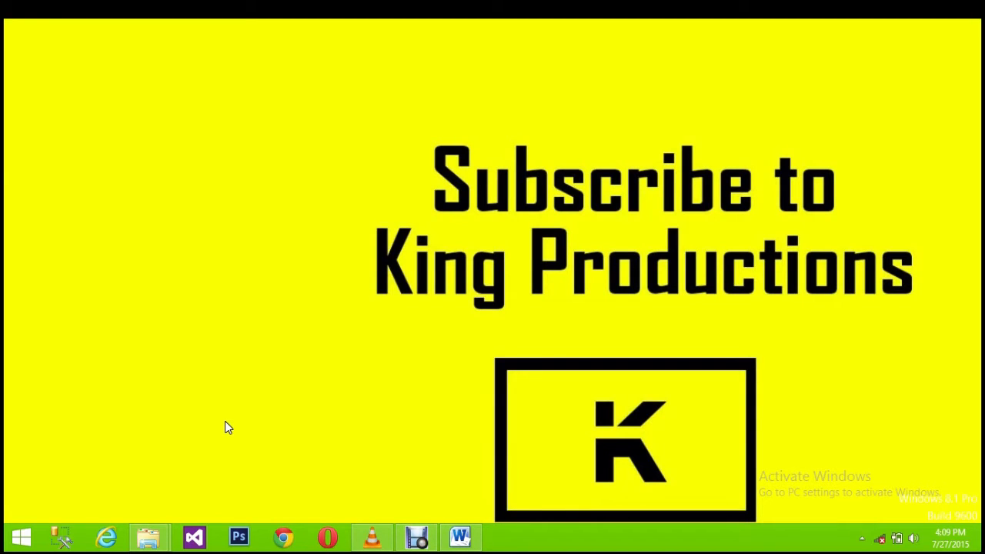
Step: Run java in Command Prompt, see it is not recognized, then close the window
key(Win+r)
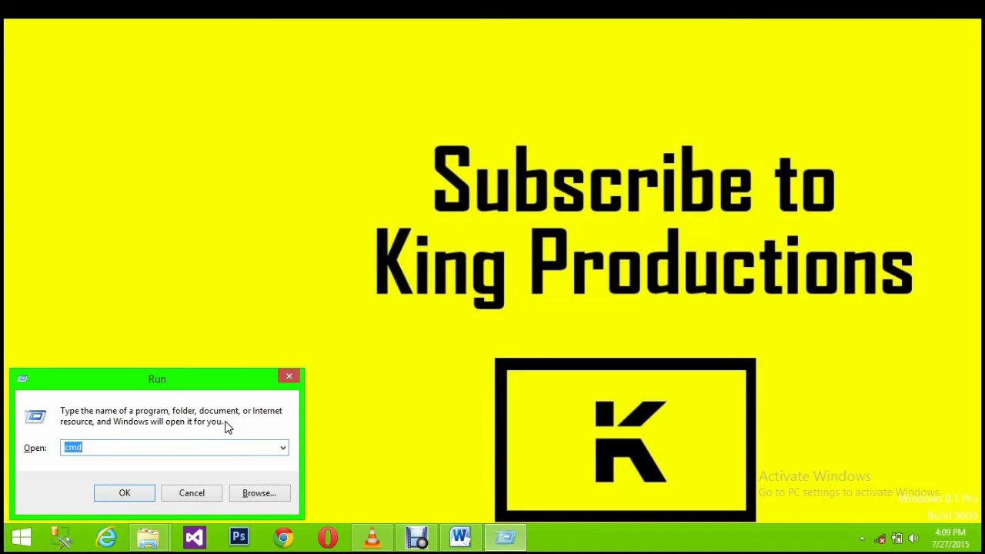
click(124, 492)
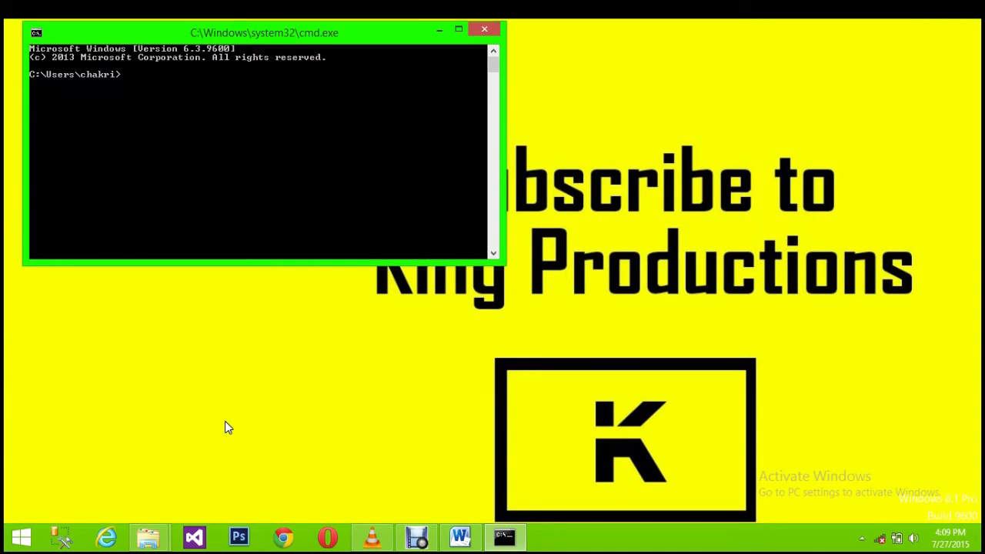
text(java)
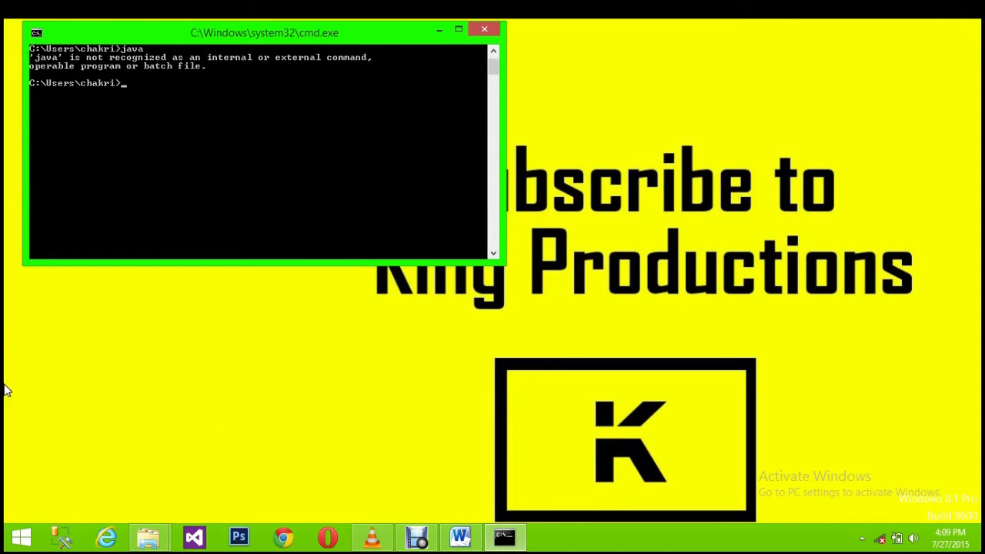
mouse_move(484, 32)
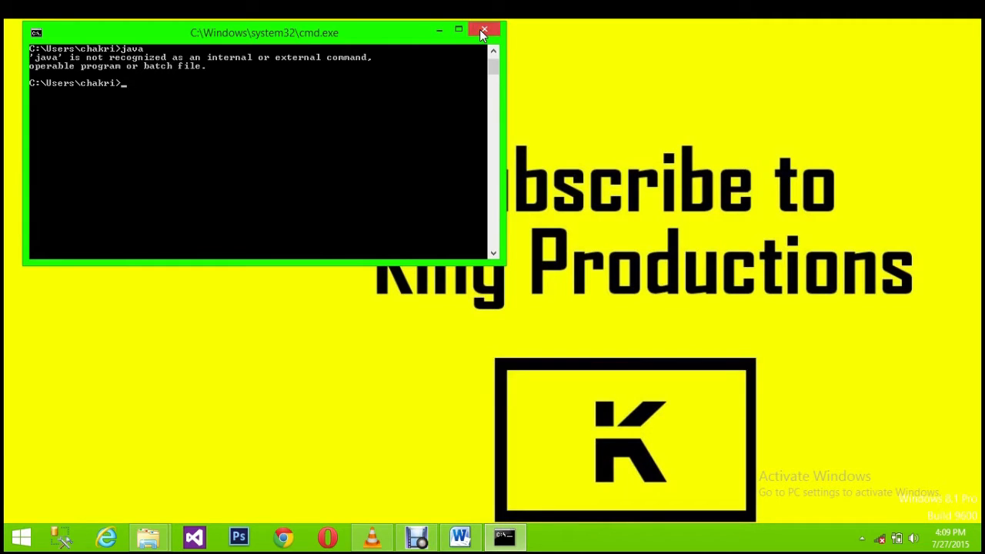
click(484, 29)
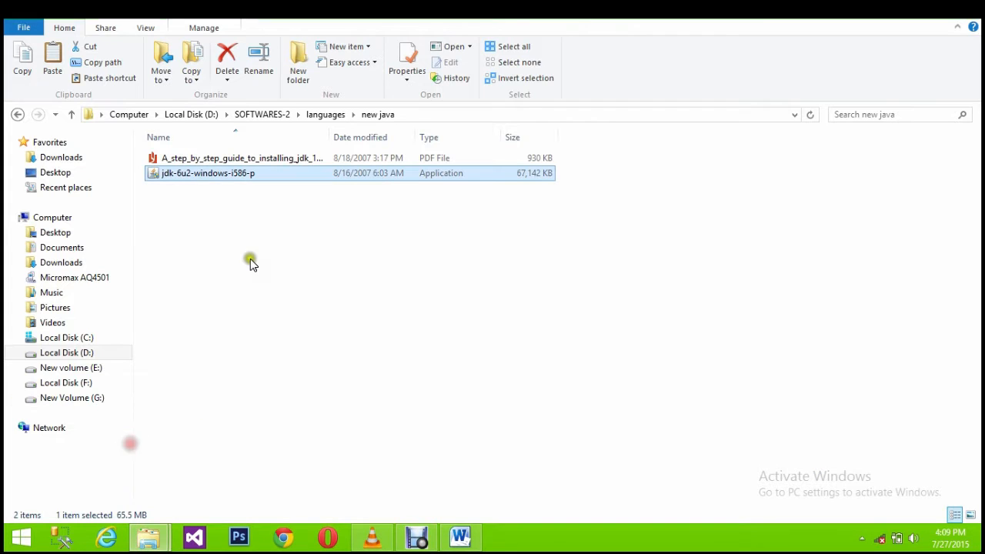
mouse_move(472, 206)
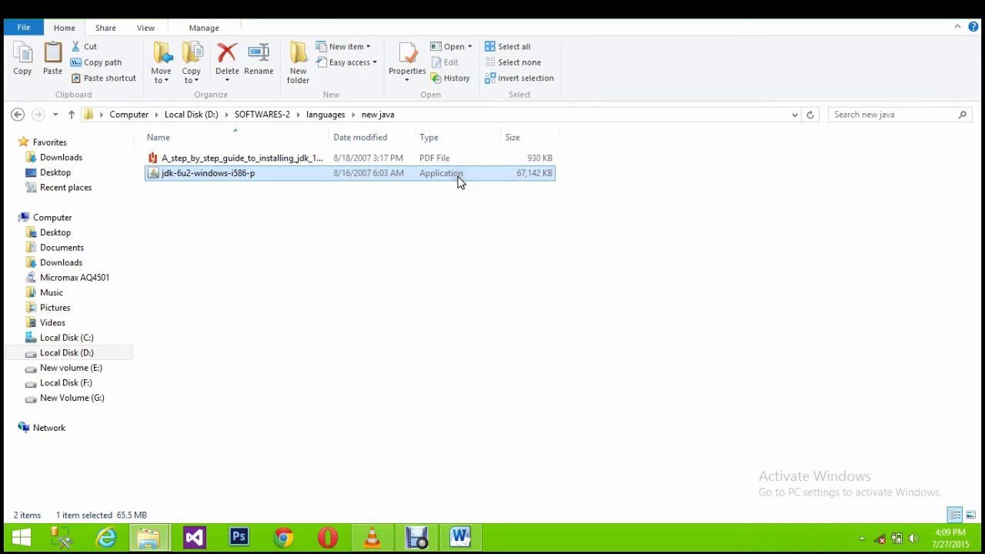
Step: Install JDK 6 Update 2 from jdk-6u2-windows-i586-p using the default features and location
double_click(208, 173)
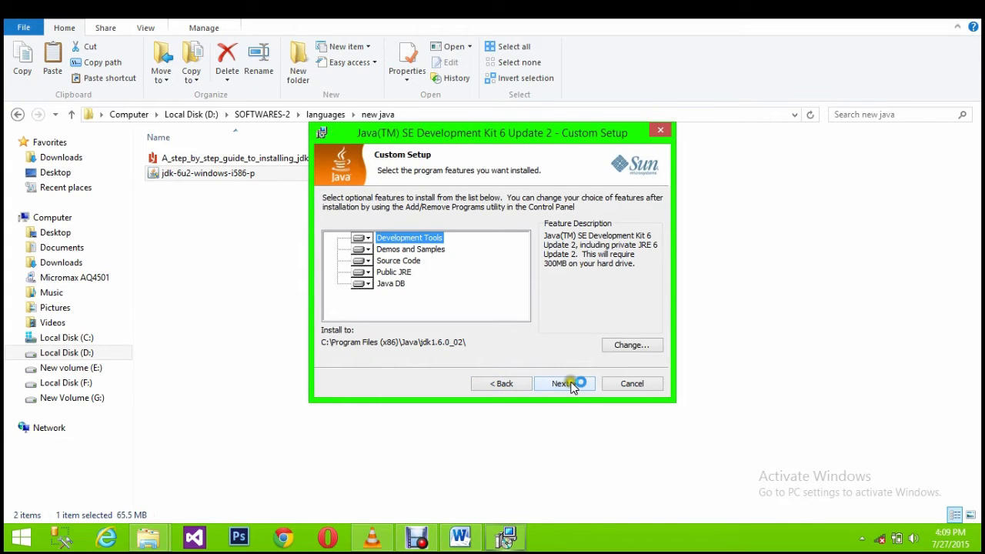
click(559, 384)
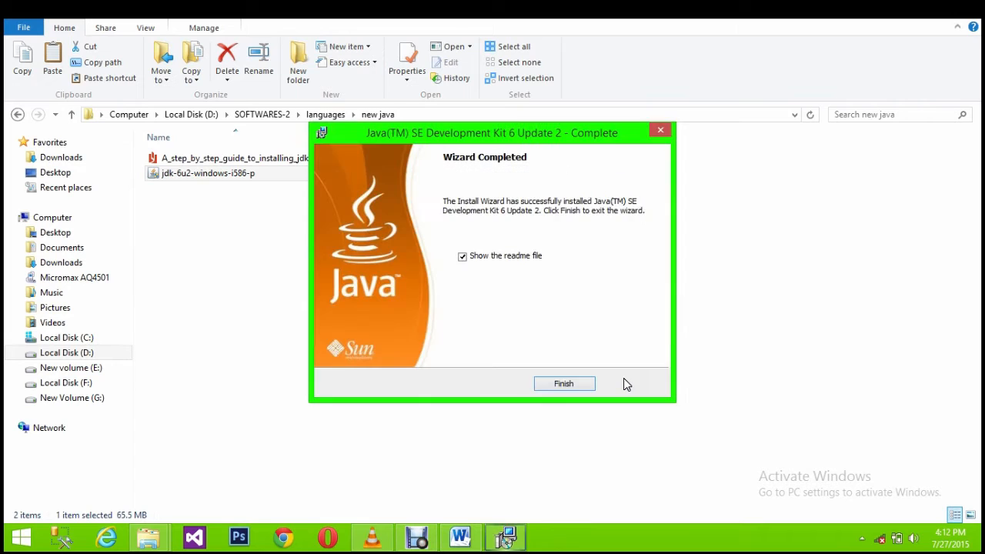
mouse_move(814, 252)
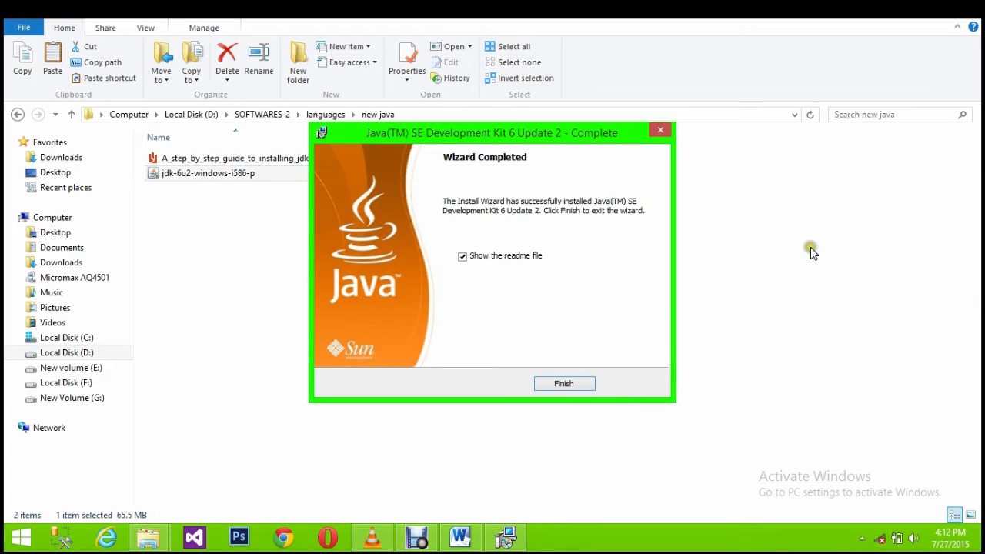
click(564, 383)
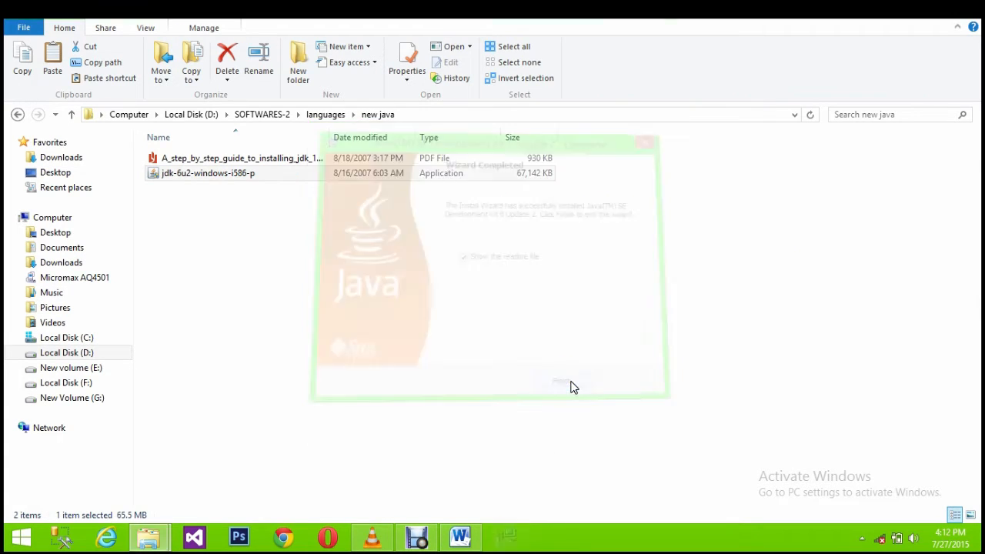
Step: Run java in Command Prompt and scroll through its printed usage options
click(564, 382)
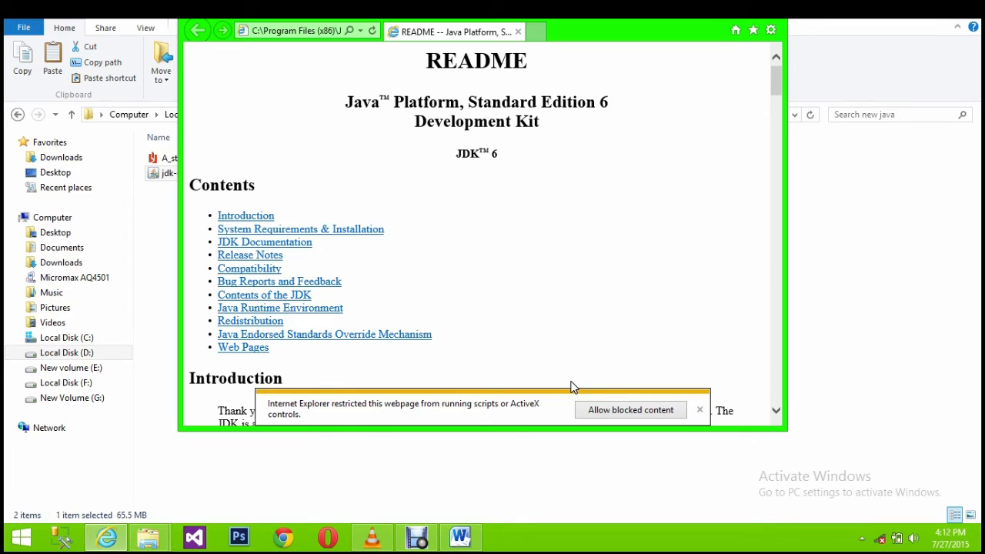
mouse_move(623, 387)
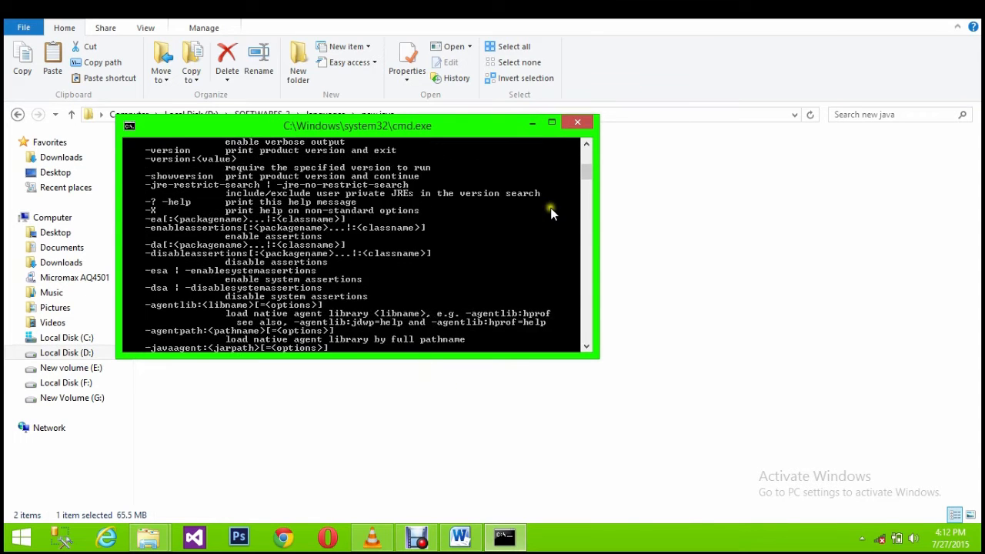
scroll(down, 3)
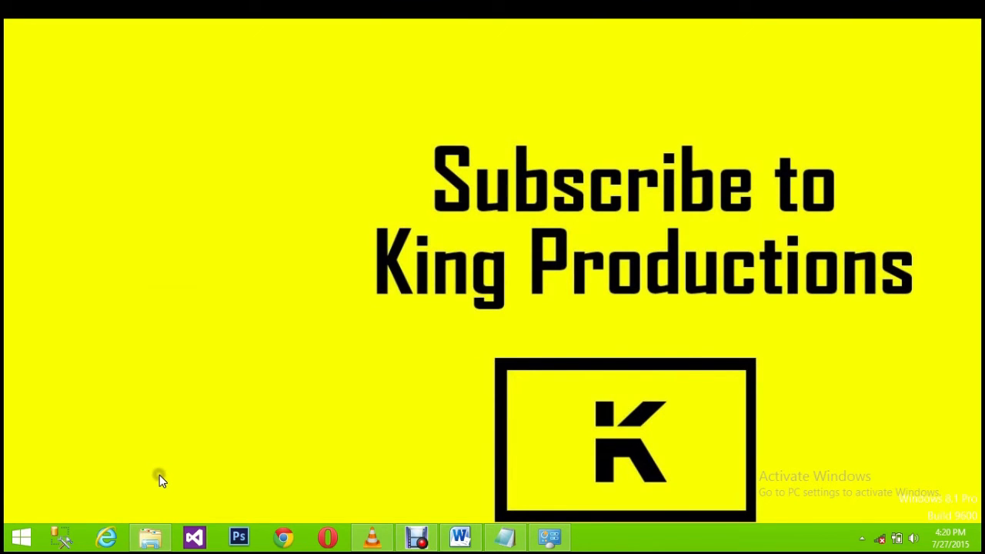
Step: Go from Computer through System, Advanced system settings, Environment Variables to edit system Path
click(150, 536)
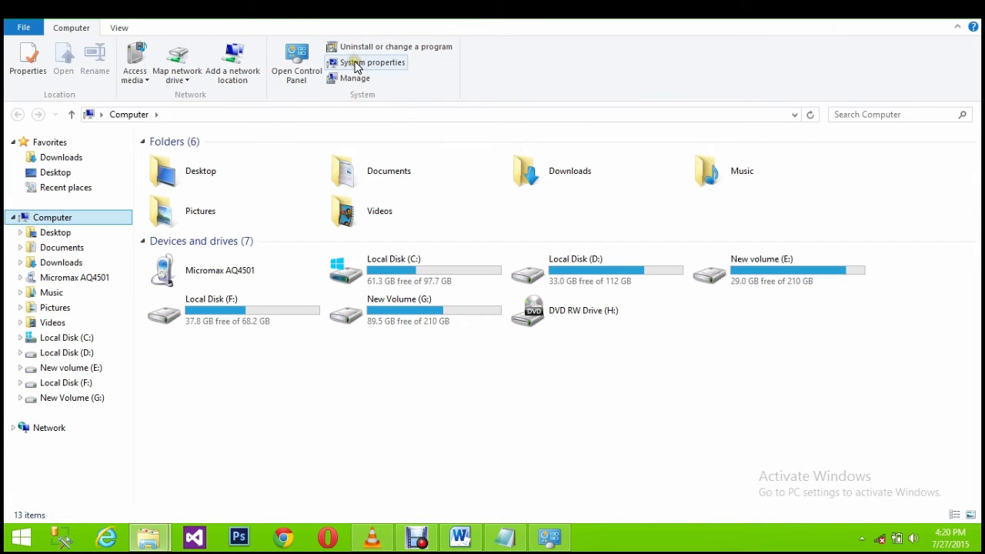
click(372, 62)
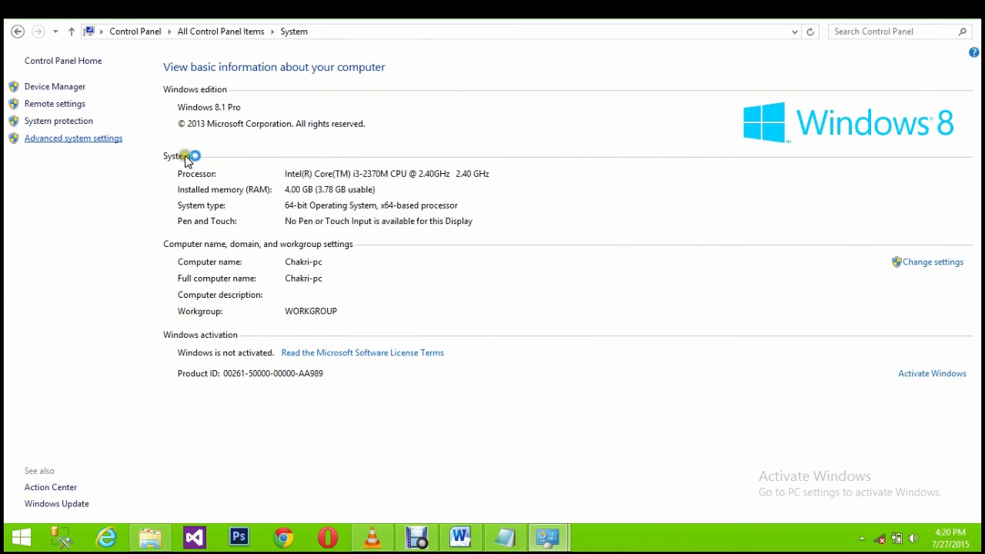
click(73, 138)
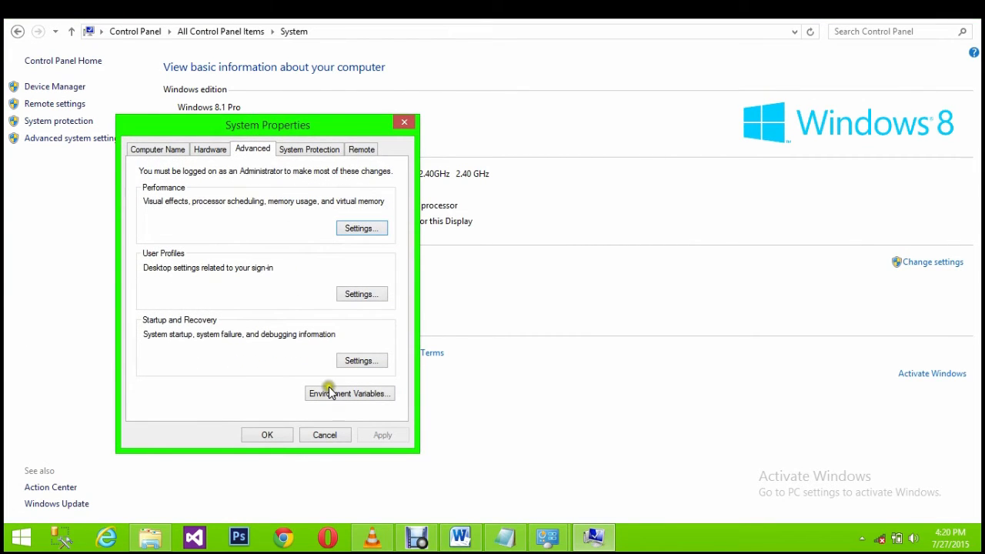
click(349, 393)
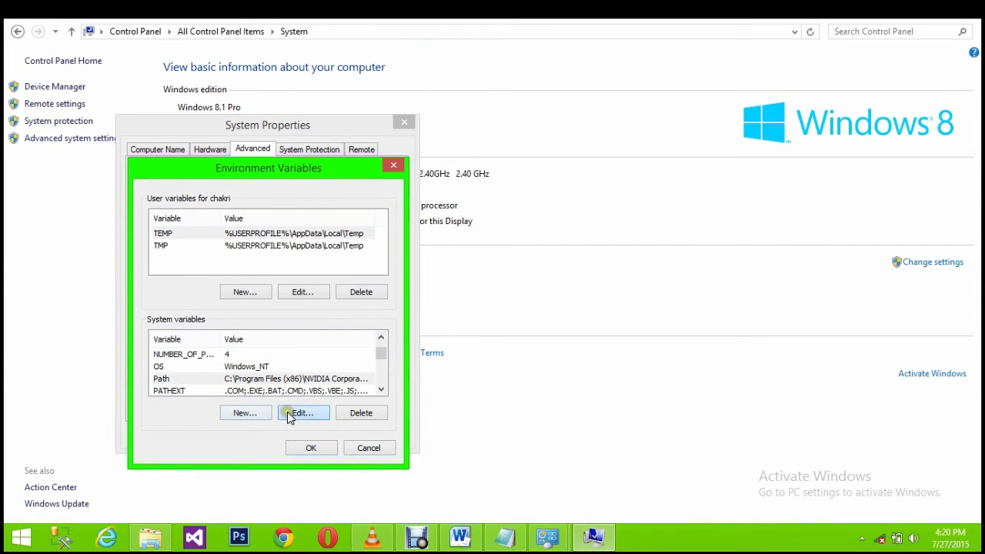
click(303, 412)
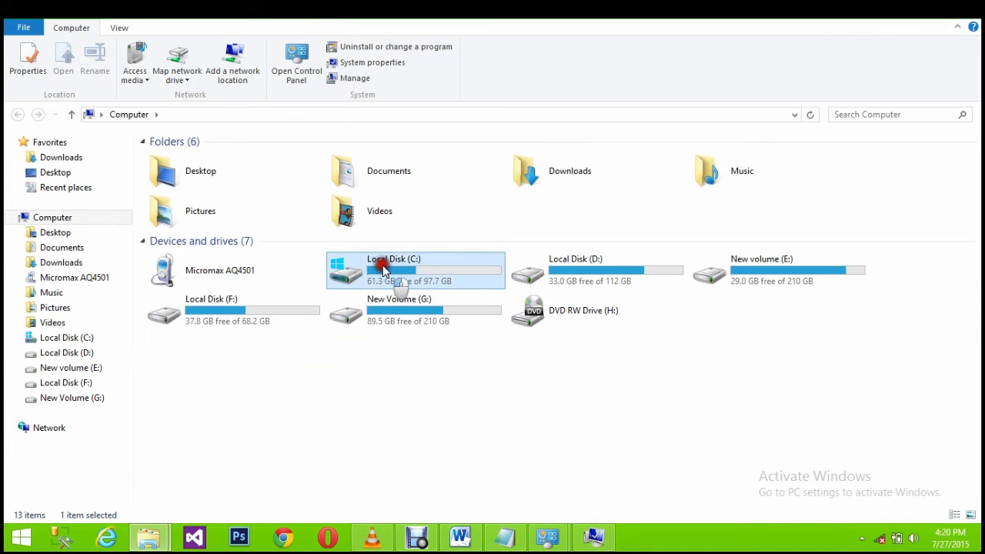
Step: Append C:\Program Files (x86)\Java\jdk1.6.0_02\bin to the system Path
double_click(385, 265)
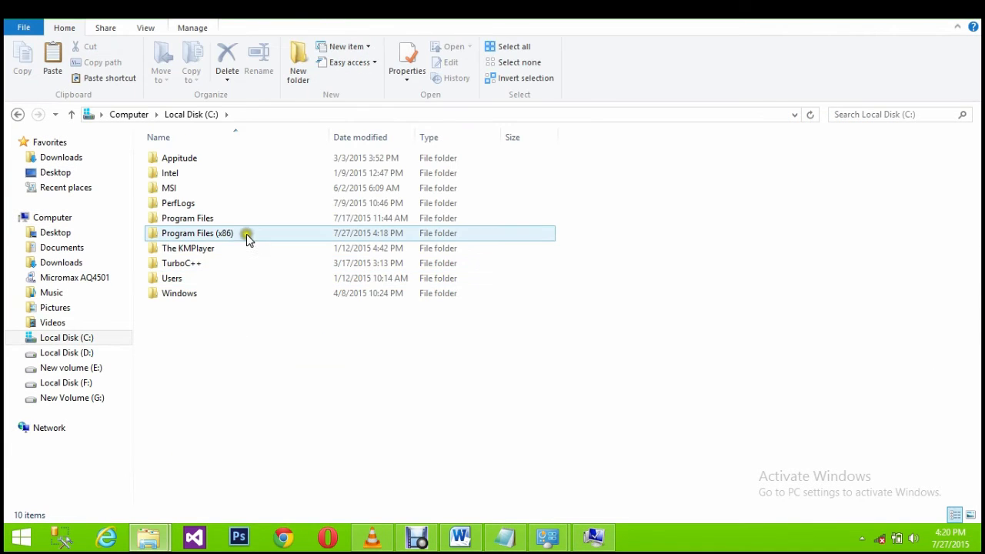
double_click(197, 232)
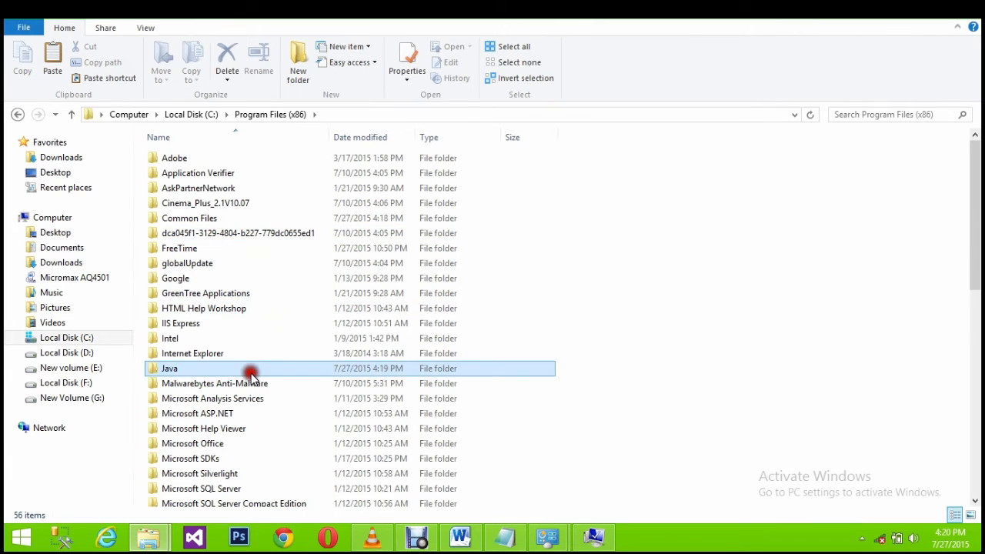
double_click(169, 367)
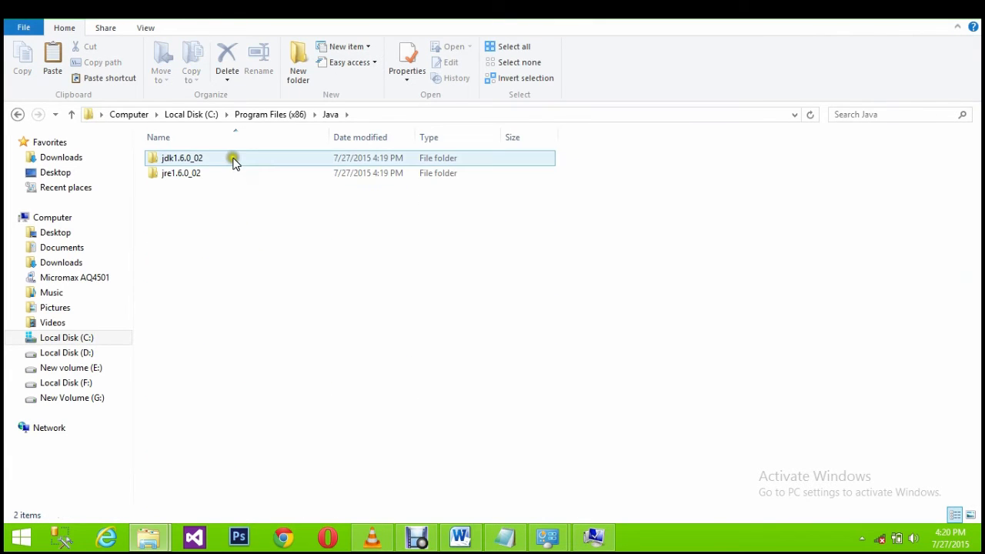
double_click(181, 158)
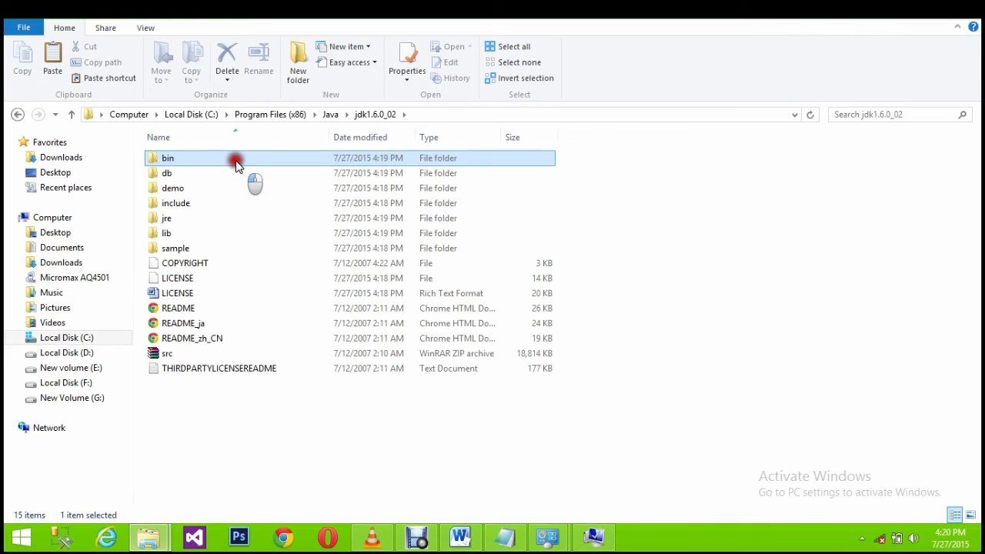
double_click(167, 157)
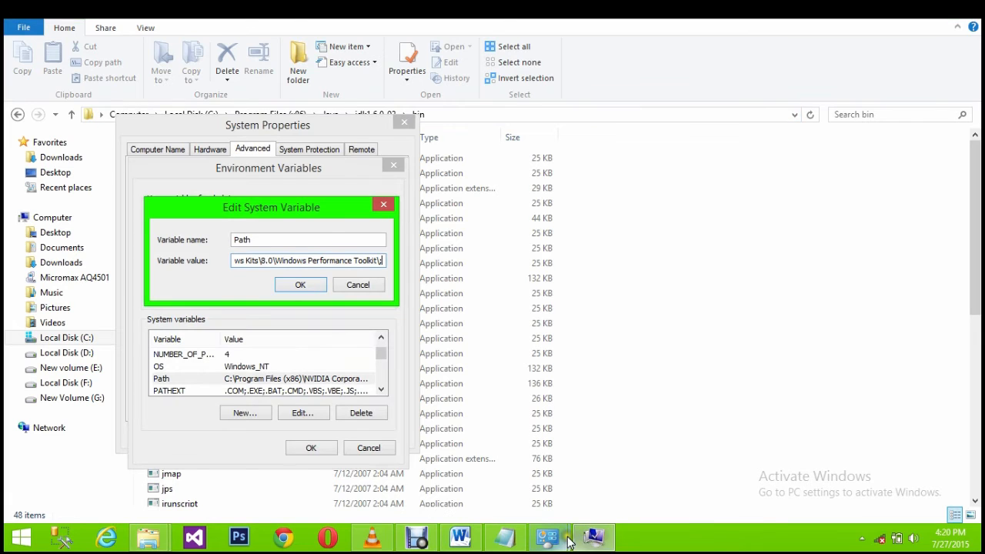
mouse_move(412, 360)
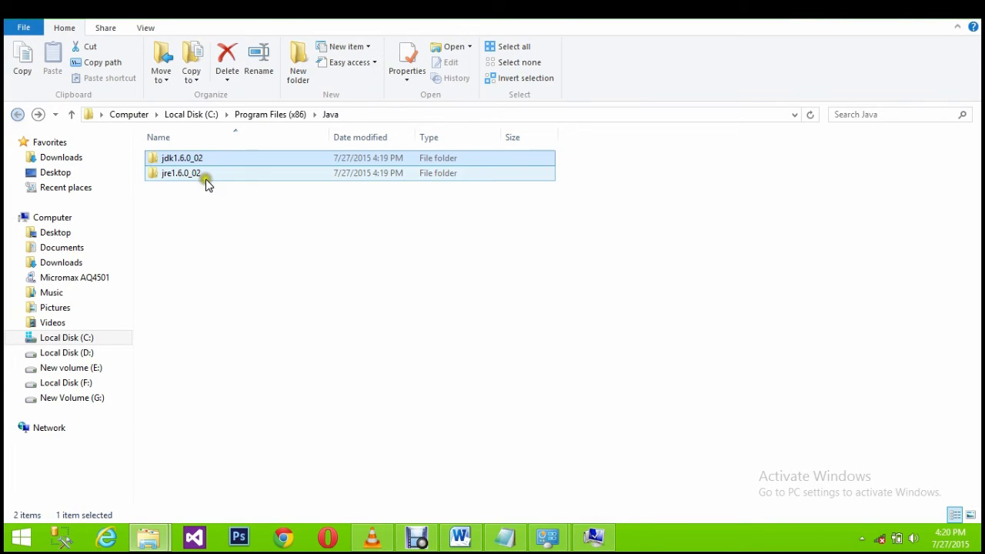
Step: Append the jre1.6.0_02\bin folder to Path and confirm both dialogs
double_click(180, 172)
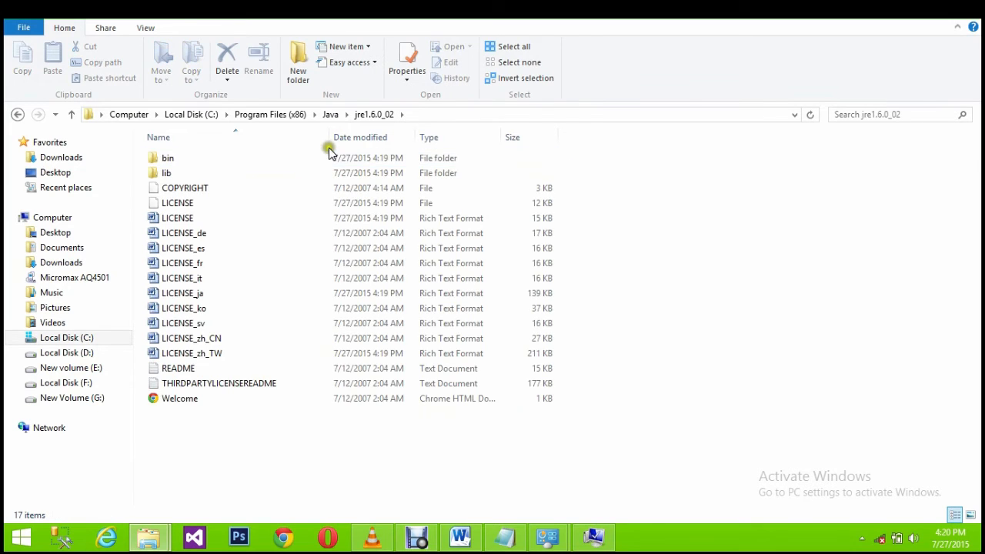
double_click(168, 158)
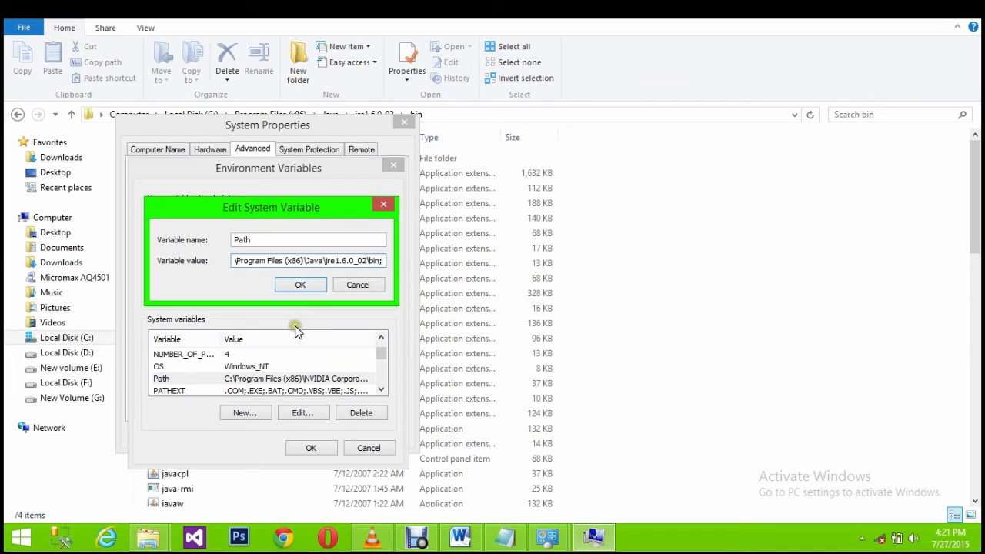
click(301, 284)
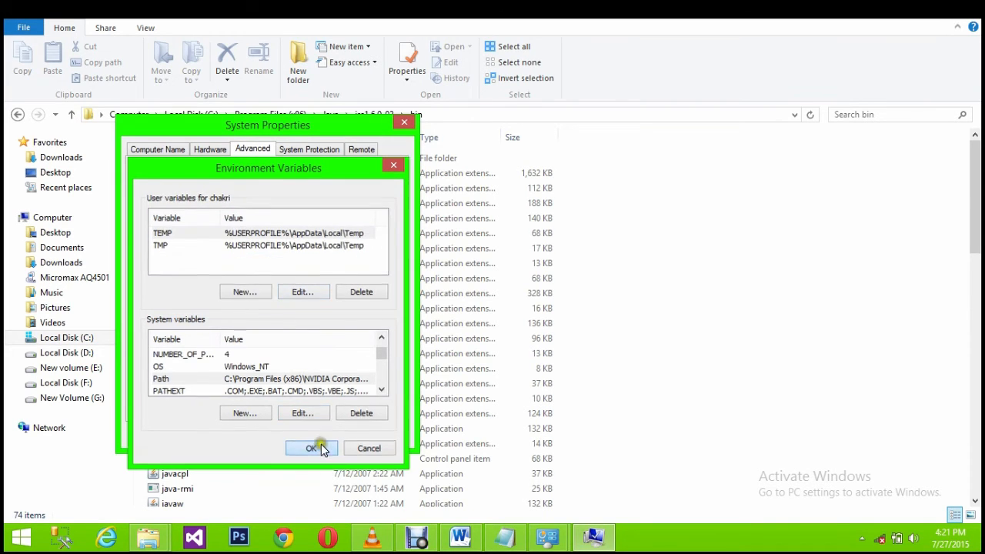
click(311, 448)
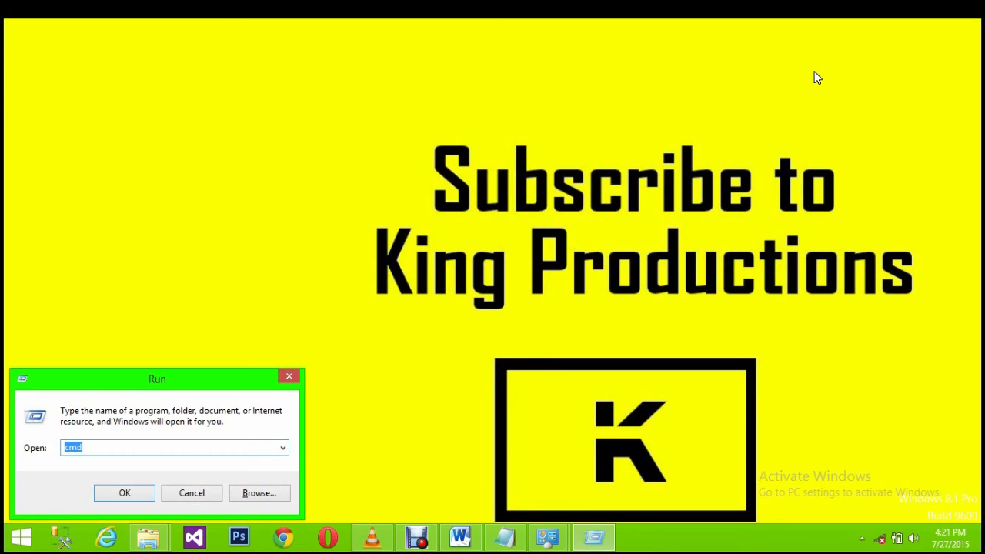
Step: On drive D, compile a.java with javac and run java a in Command Prompt
click(124, 492)
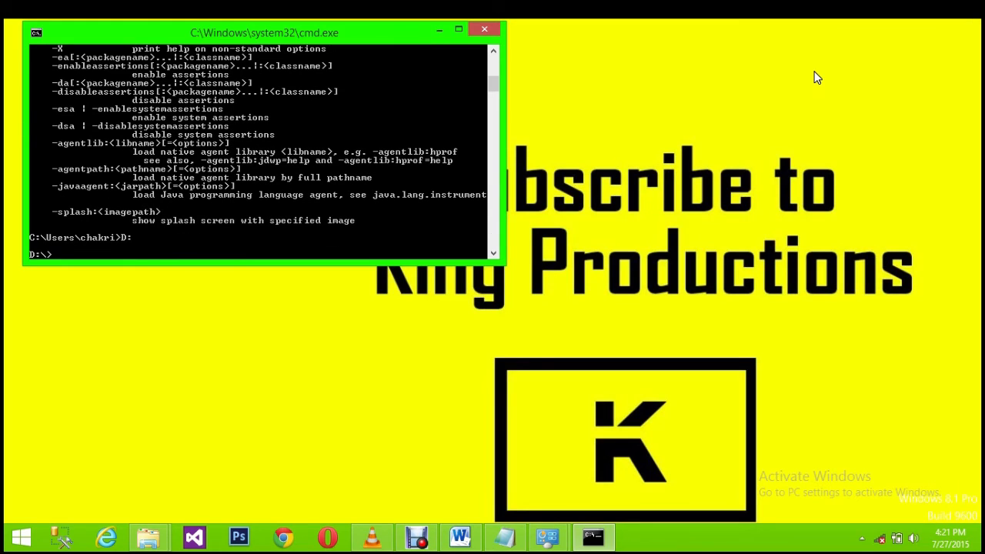
text(jav)
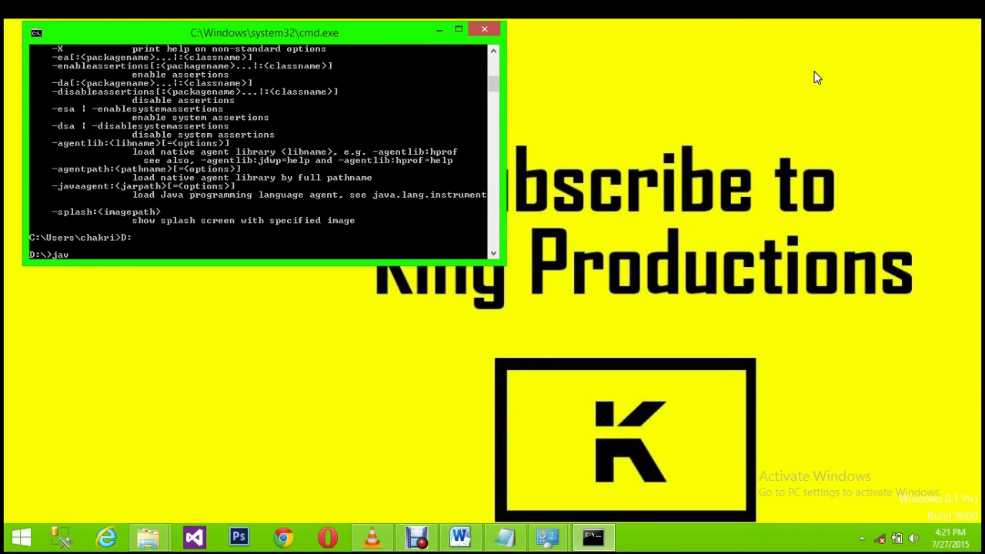
text(ac)
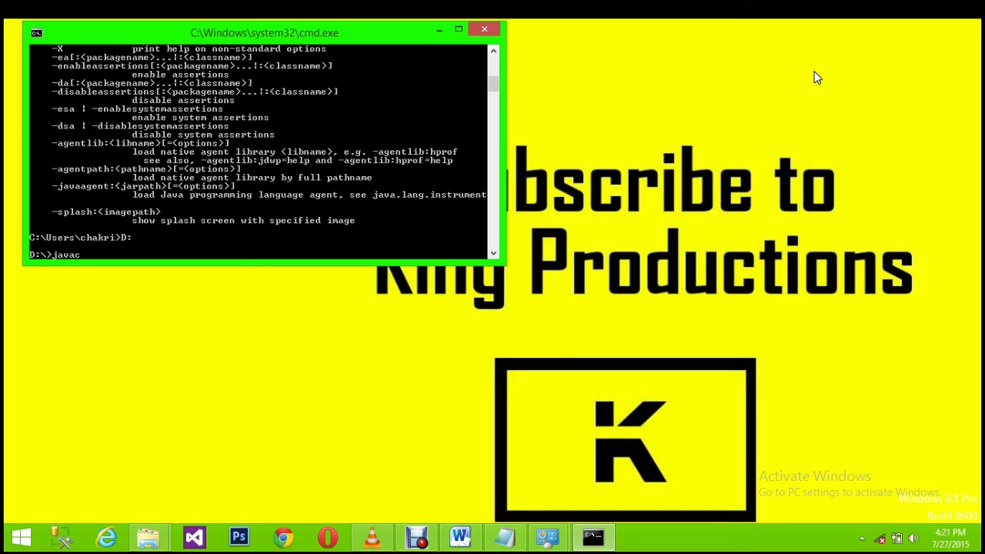
text(a.java)
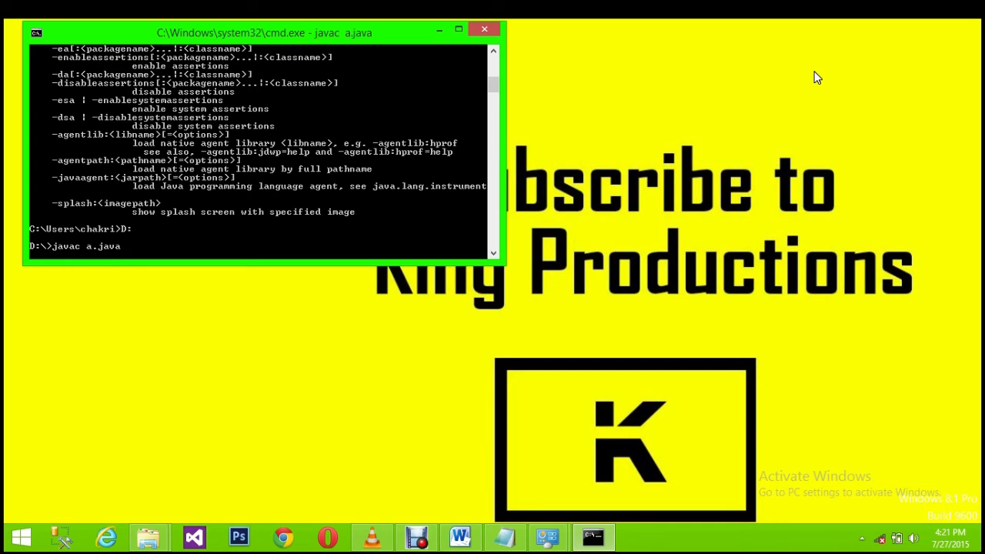
text(j)
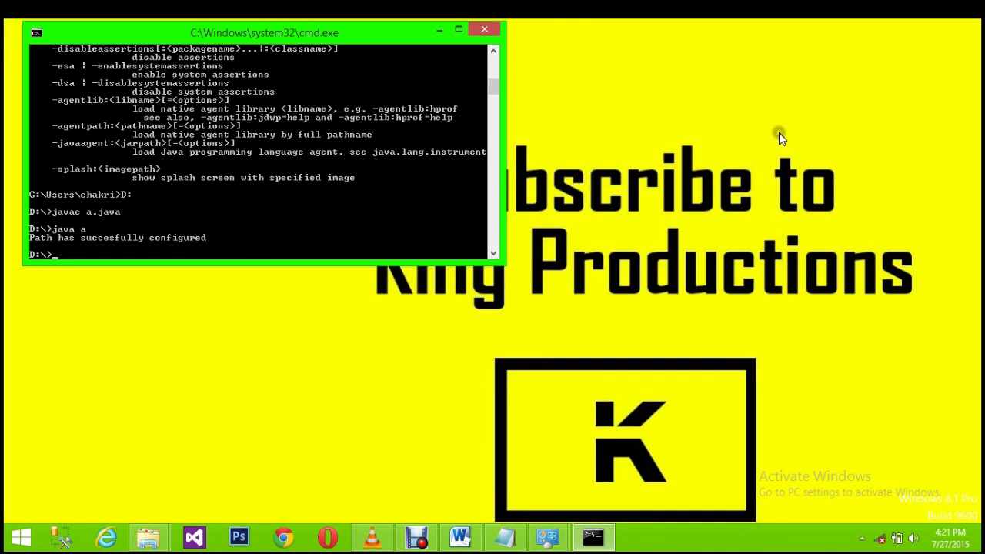
mouse_move(77, 246)
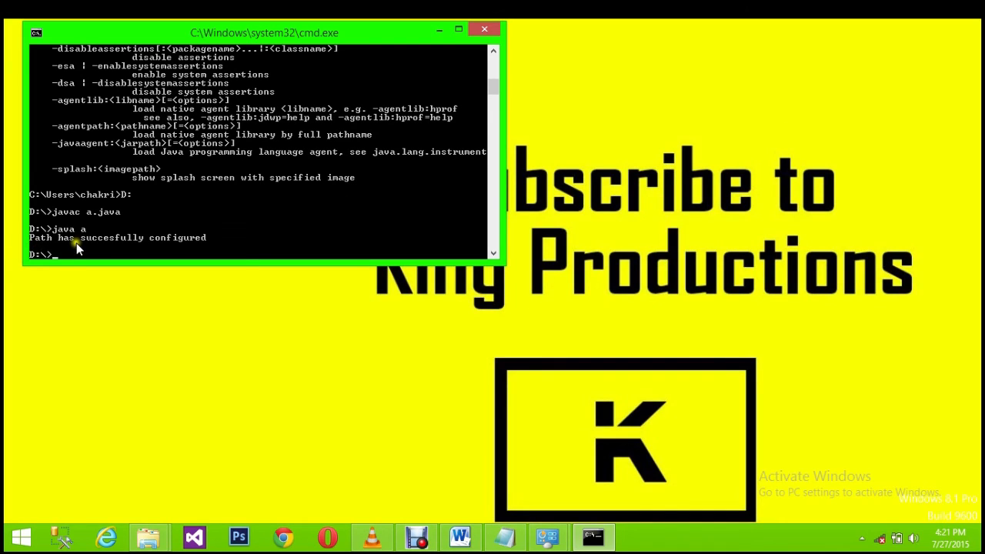
mouse_move(223, 256)
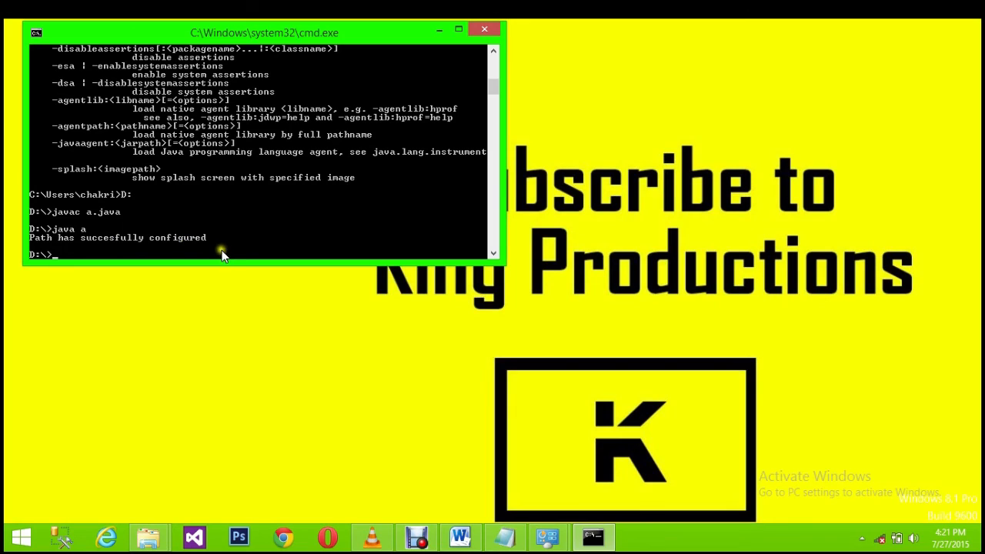
mouse_move(237, 264)
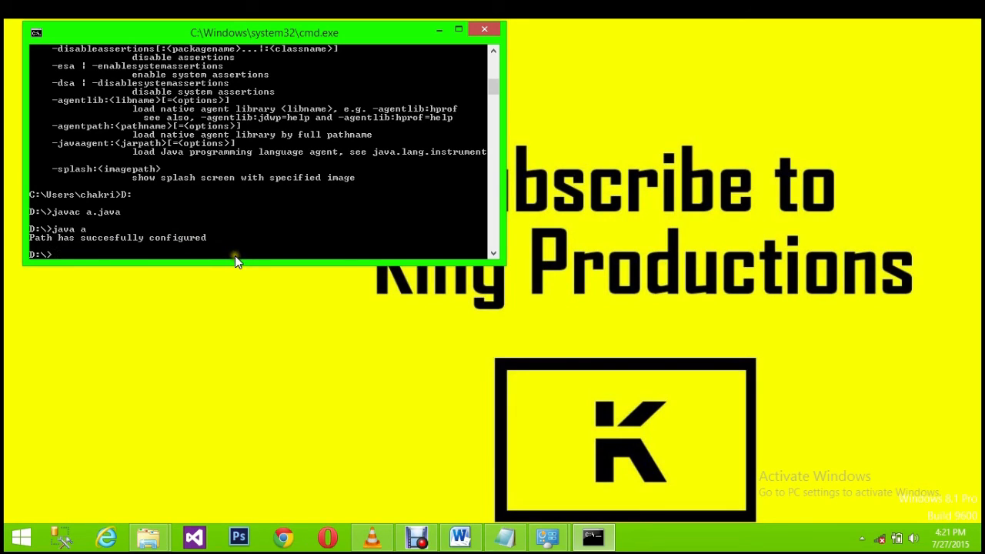
mouse_move(242, 262)
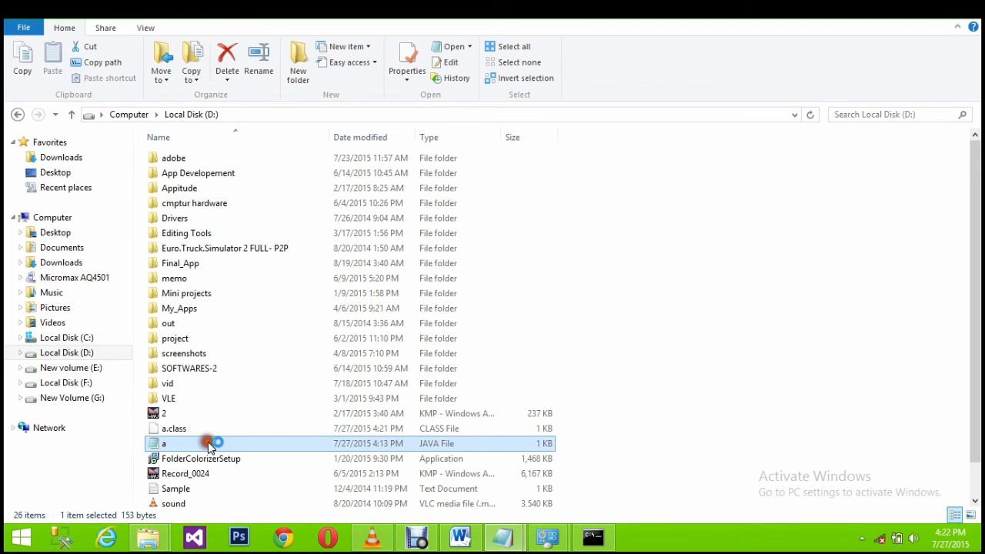
Step: Open a.java from drive D in Notepad to view its source
double_click(164, 443)
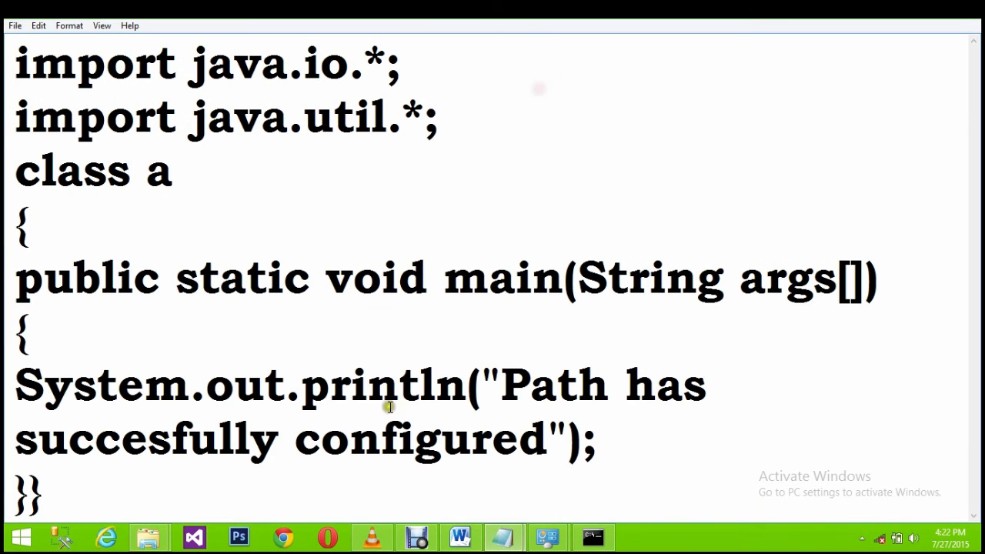
drag(500, 384, 539, 441)
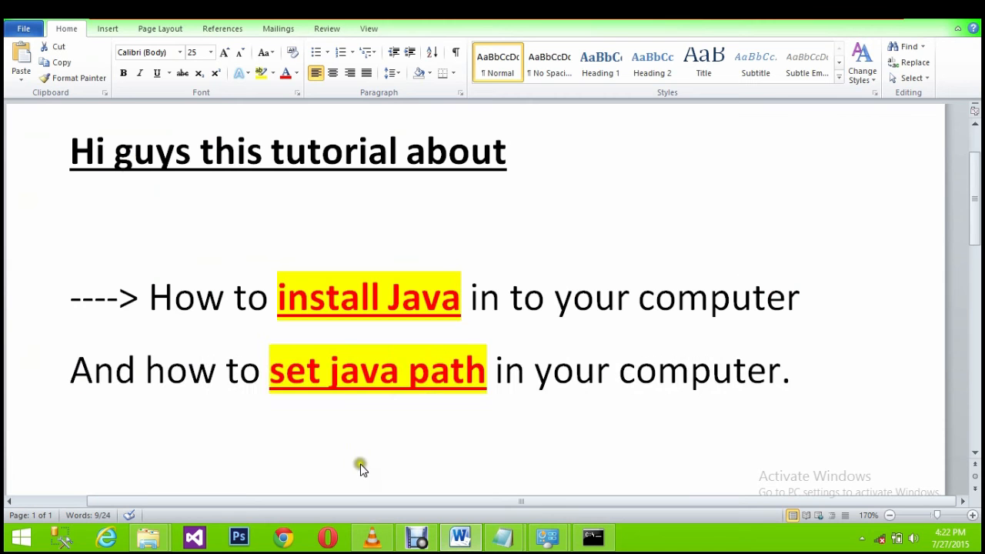
Step: Type 'Now we installed java successfully…' and 'Thanks you for watching this video' in Word
text(Now we)
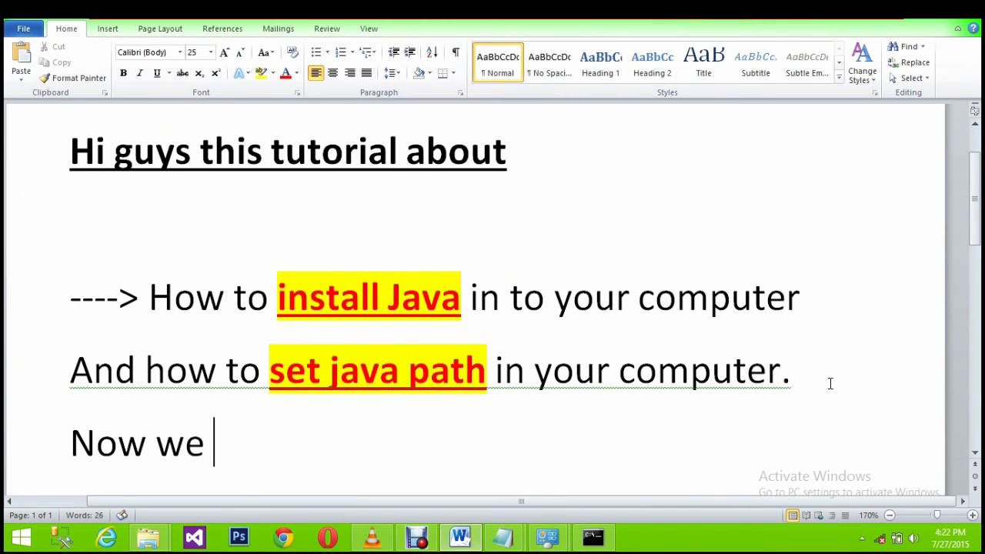
text(installed java successfully in to your)
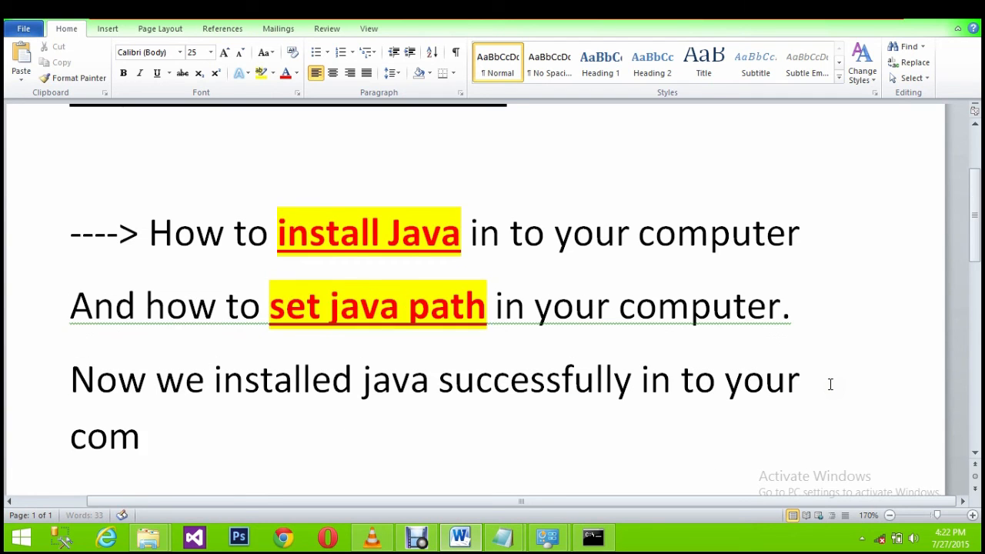
scroll(down, 3)
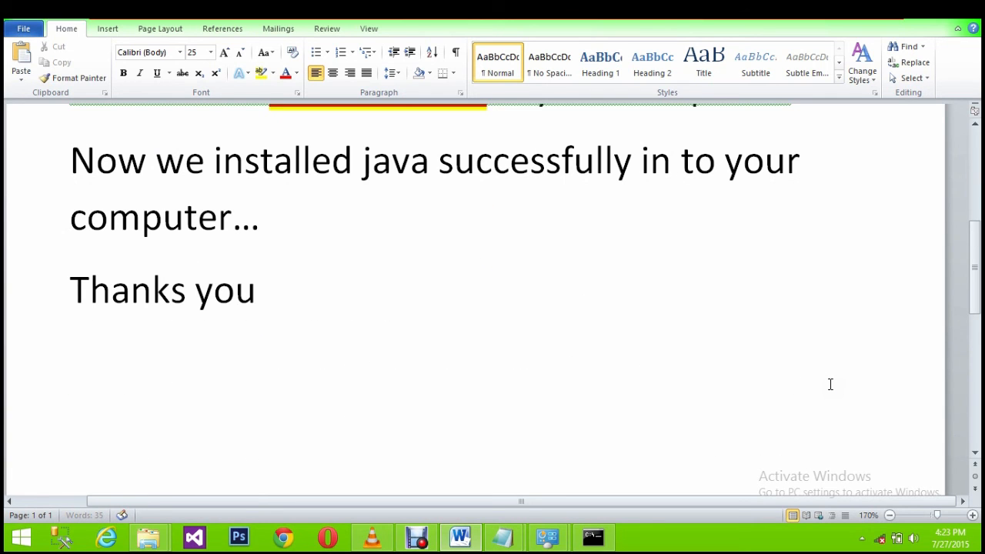
text(for watching this video)
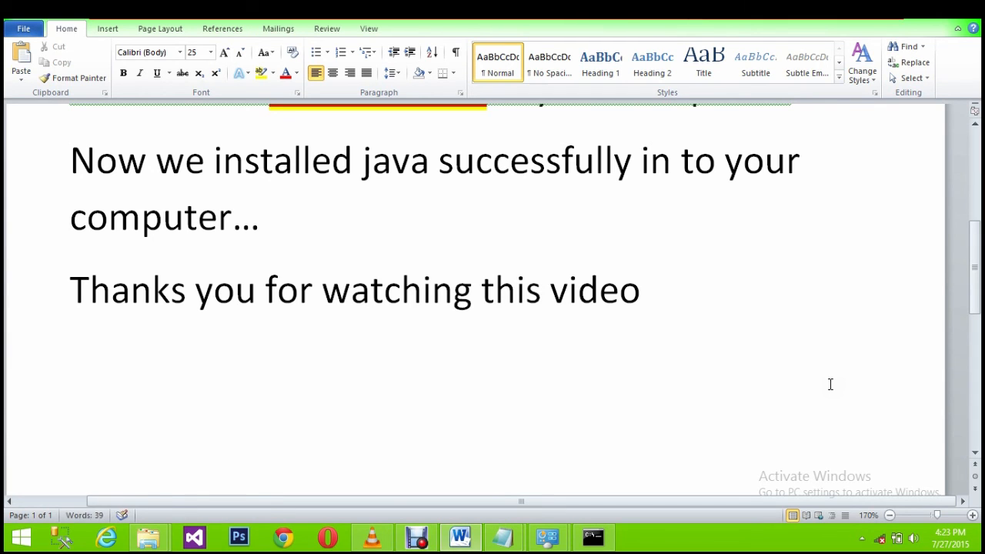